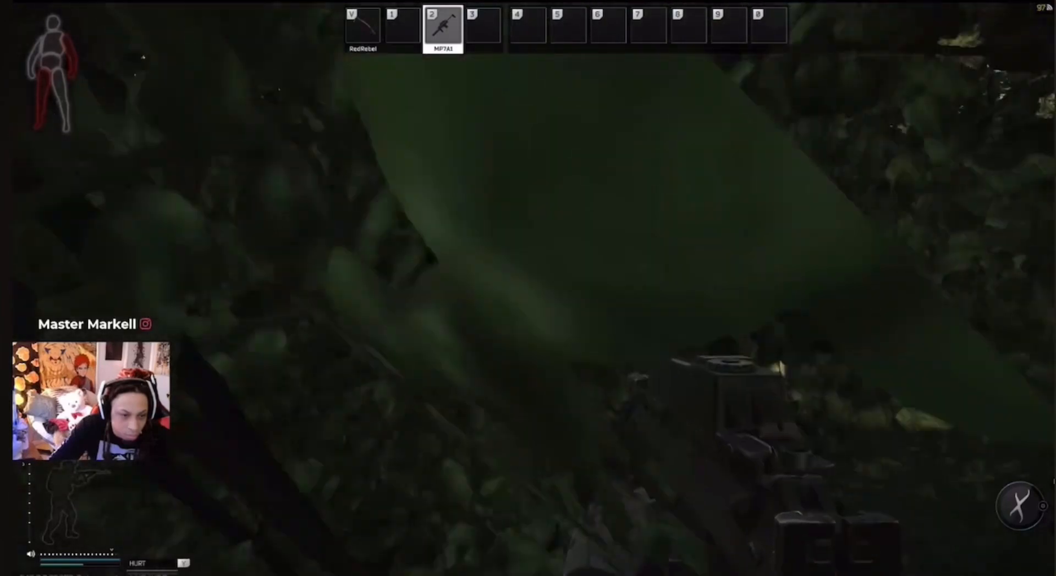
Open the gear inventory in the dark forest to check the injured right leg
{"action": "key", "text": "tab"}
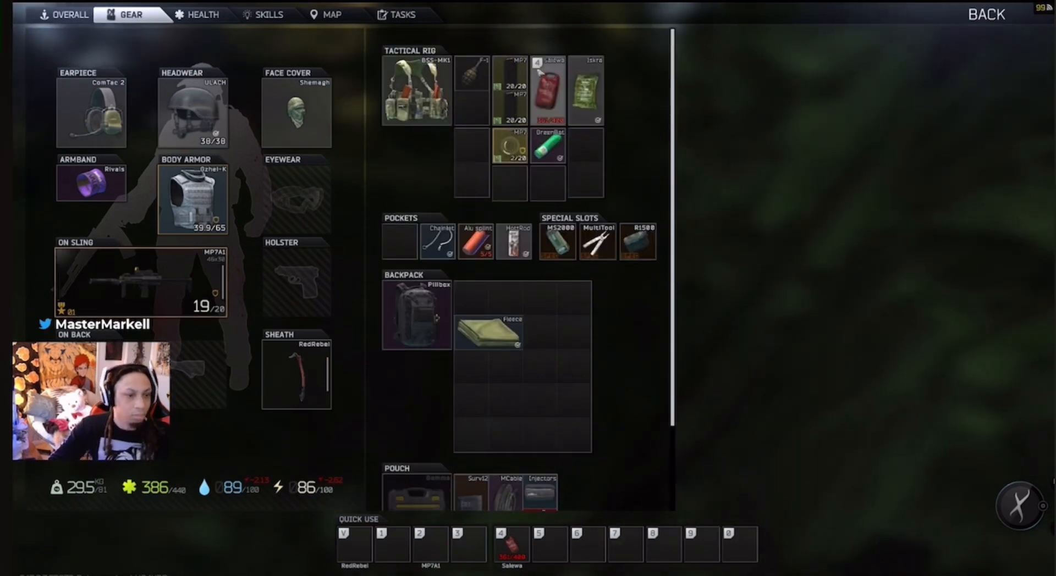
{"action": "mouse_move", "coordinate": [548, 91]}
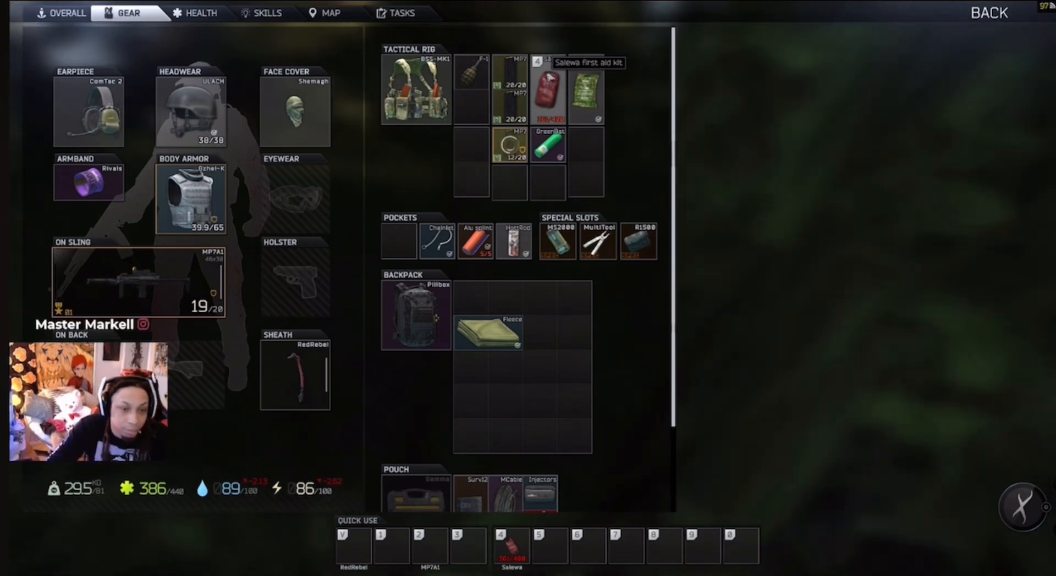
Switch to the Health view and apply the Salewa first aid kit to the right leg
{"action": "left_click", "coordinate": [200, 13]}
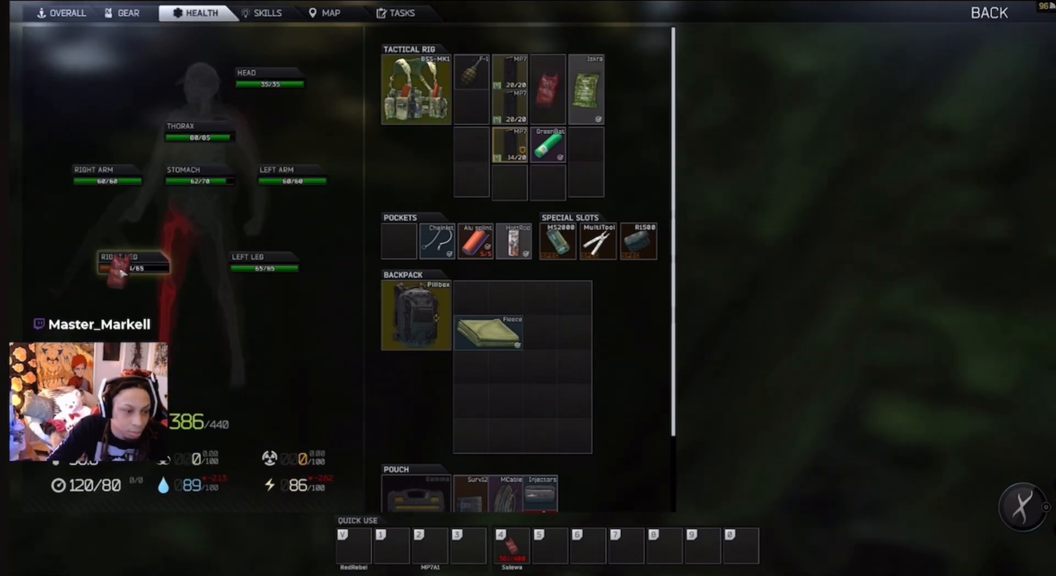
{"action": "left_click", "coordinate": [128, 13]}
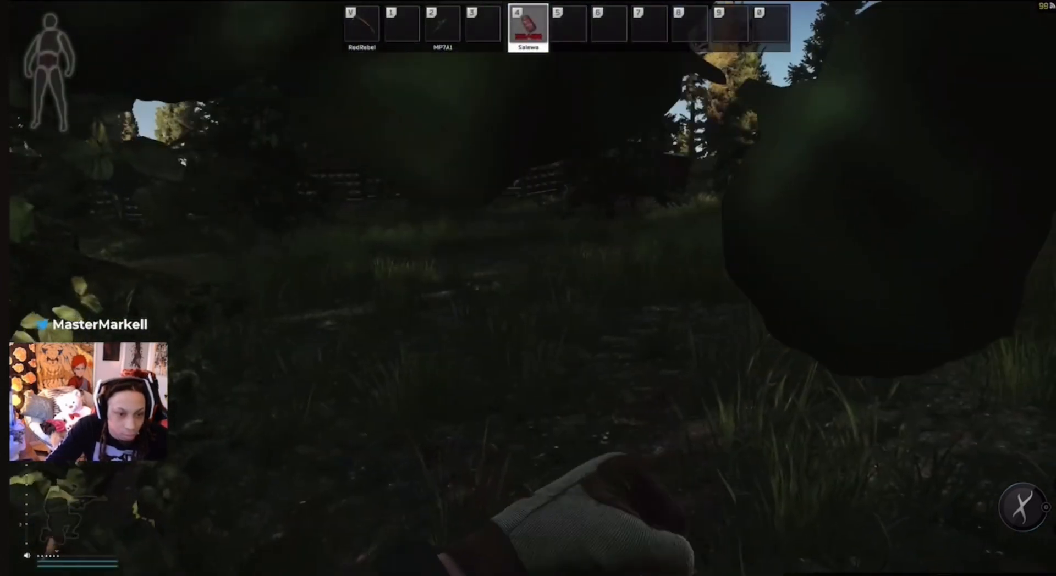
Re-equip the MP7A1, walk through the forest, and open the weapon box inventory
{"action": "key", "text": "2"}
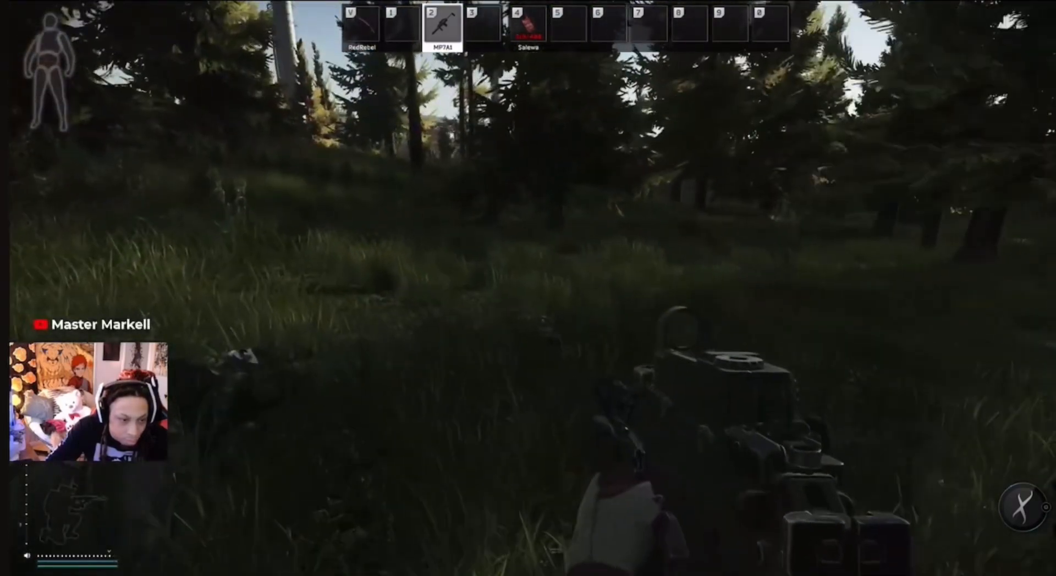
{"action": "key", "text": "Tab"}
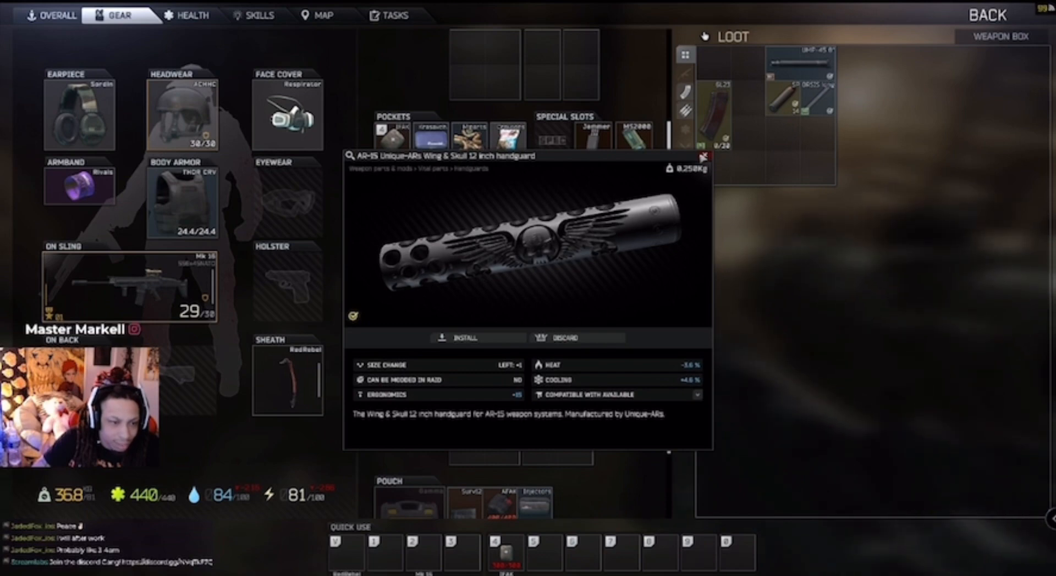
Inspect the AR-15 Wing & Skull 12-inch handguard in the weapon box loot panel
{"action": "left_click", "coordinate": [702, 156]}
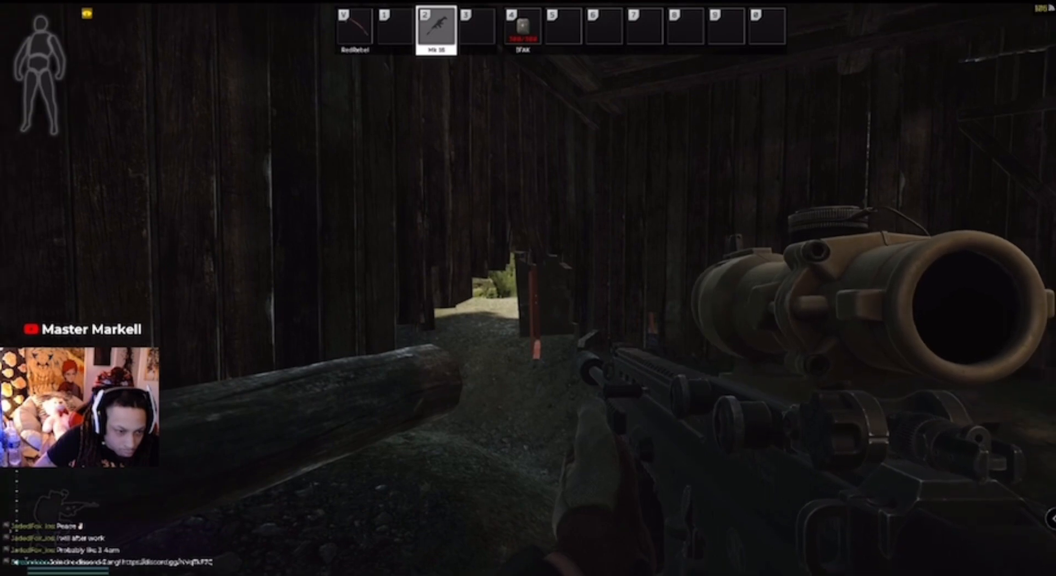
Fire the Mk 16 at the armed enemy approaching through the barn passage
{"action": "left_click", "coordinate": [528, 289]}
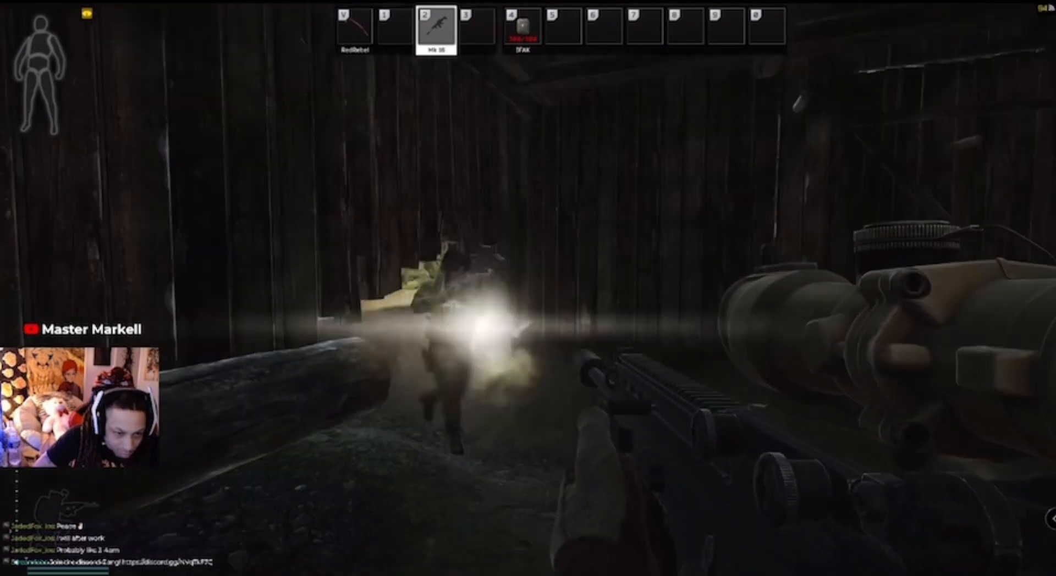